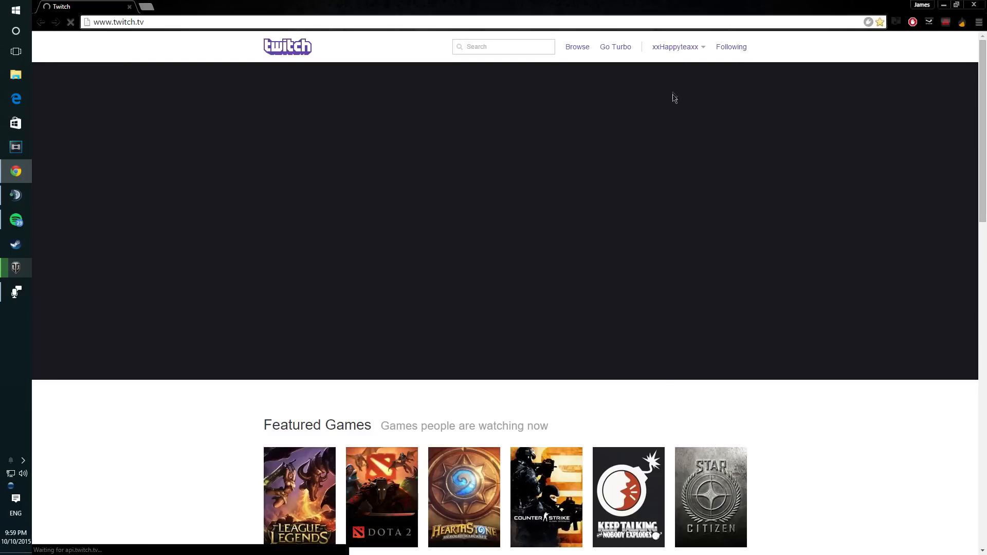
Open the signed-in account menu from the top navigation bar
click(676, 46)
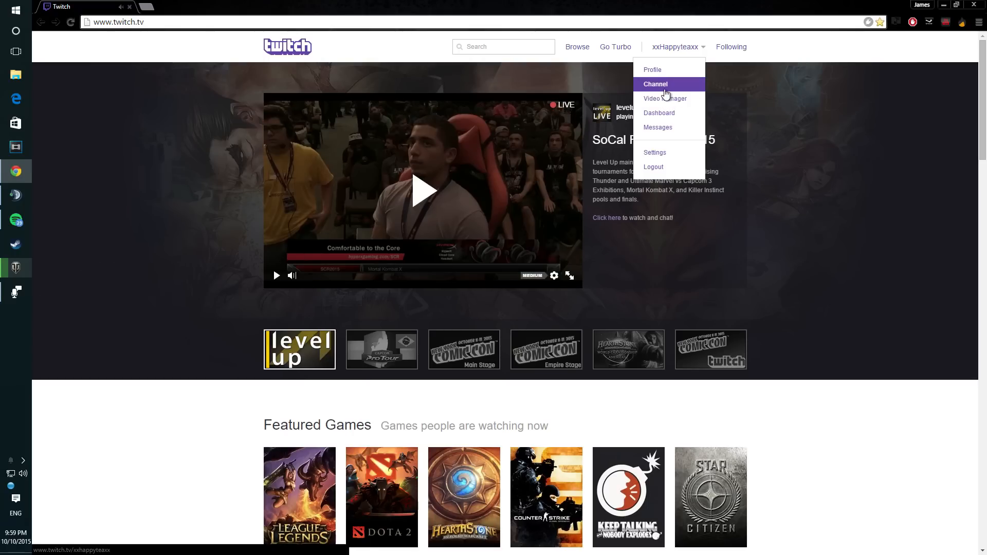
Choose Channel in the account menu to load your own channel page
click(656, 83)
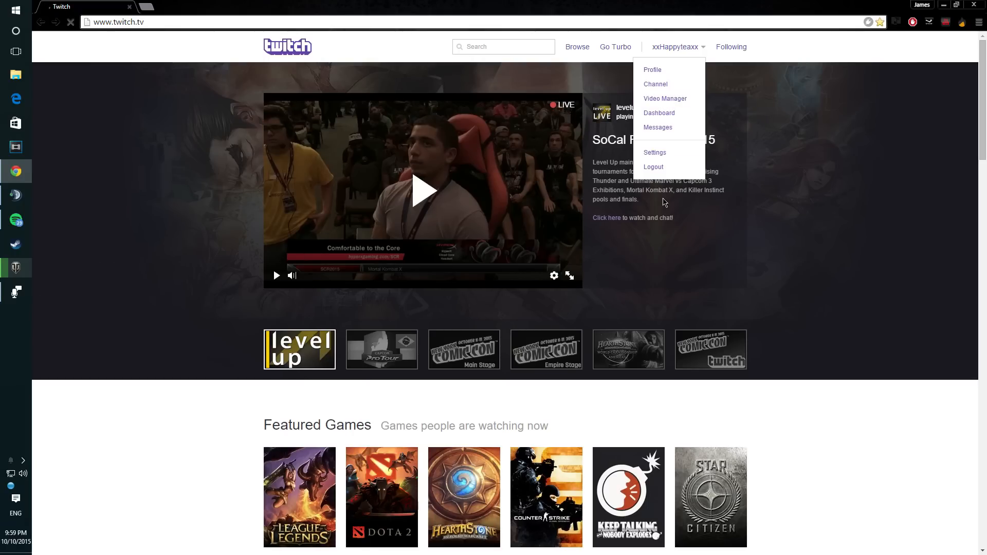